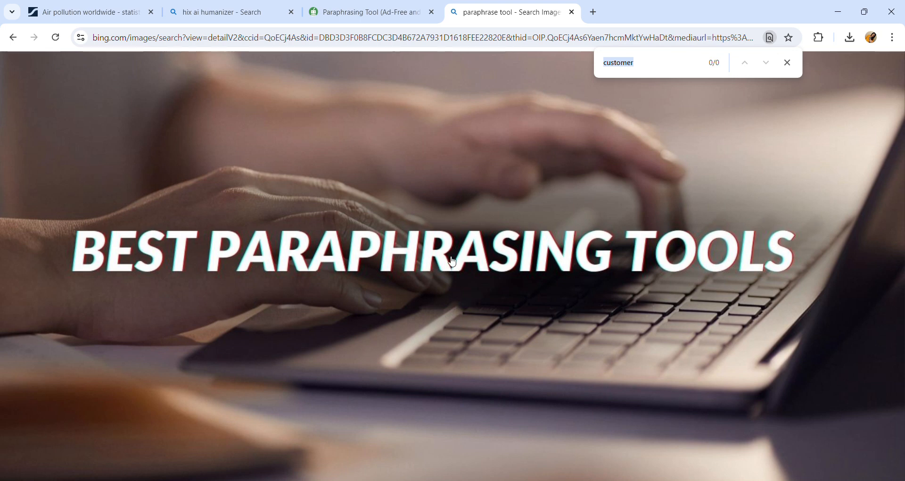
mouse_move(521, 318)
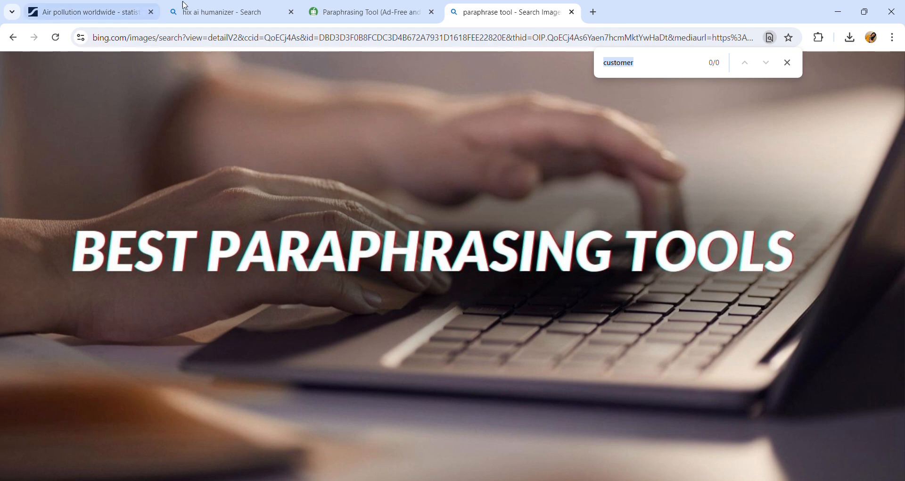
- From the Bing 'hix ai humanizer' results, follow the 'Undetectable AI - Bypass AI (Free) | HIX Bypass' link
click(226, 12)
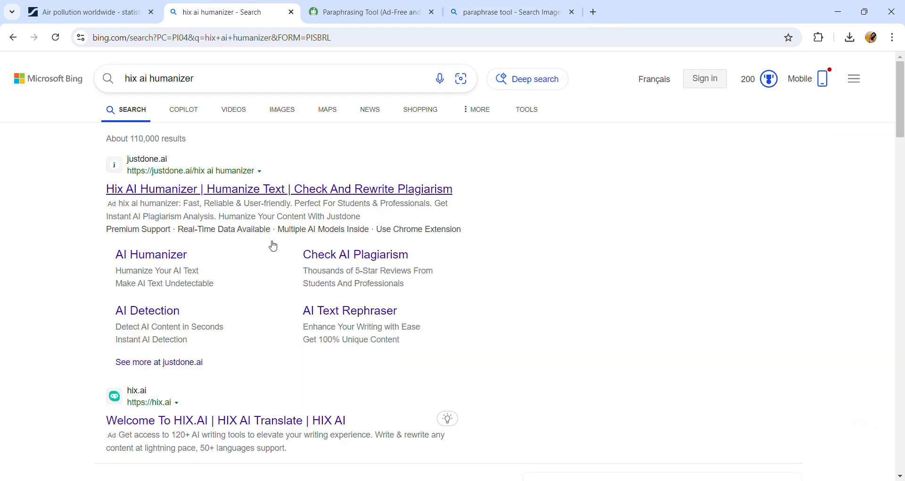
scroll(down, 3)
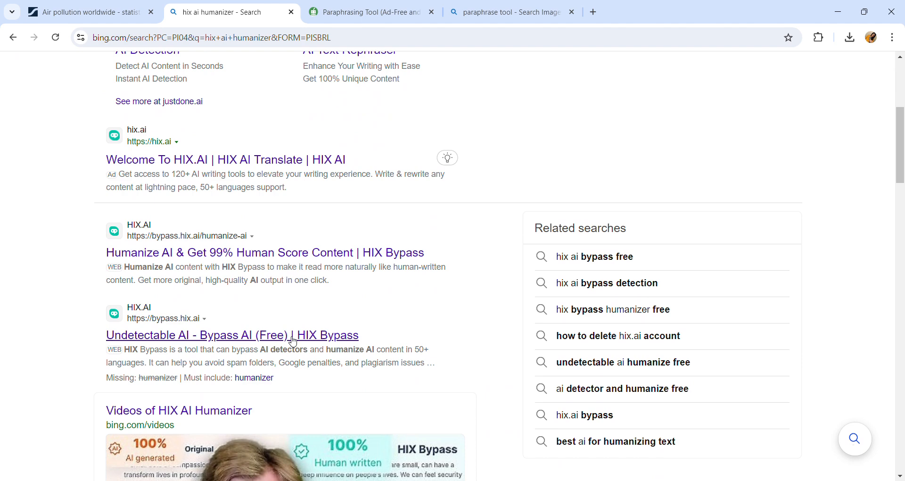
click(232, 335)
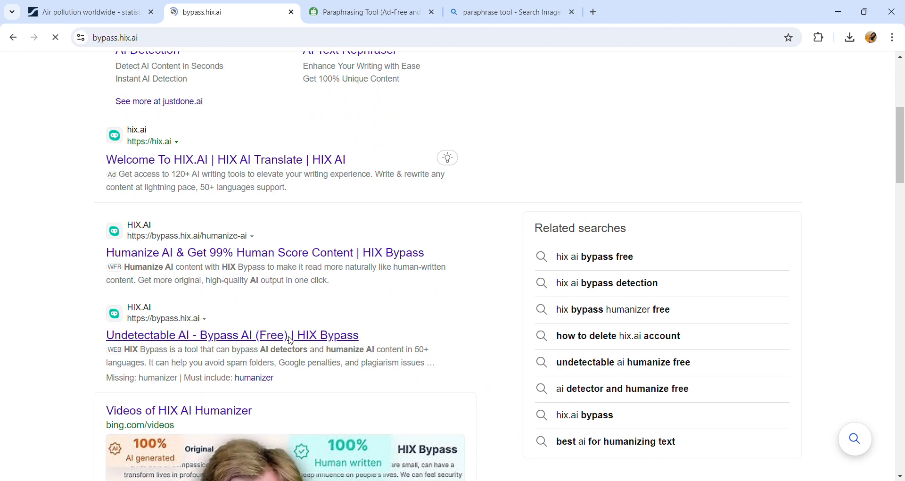
- Let bypass.hix.ai load with its empty Your Content box, then return to the Statista article
click(232, 334)
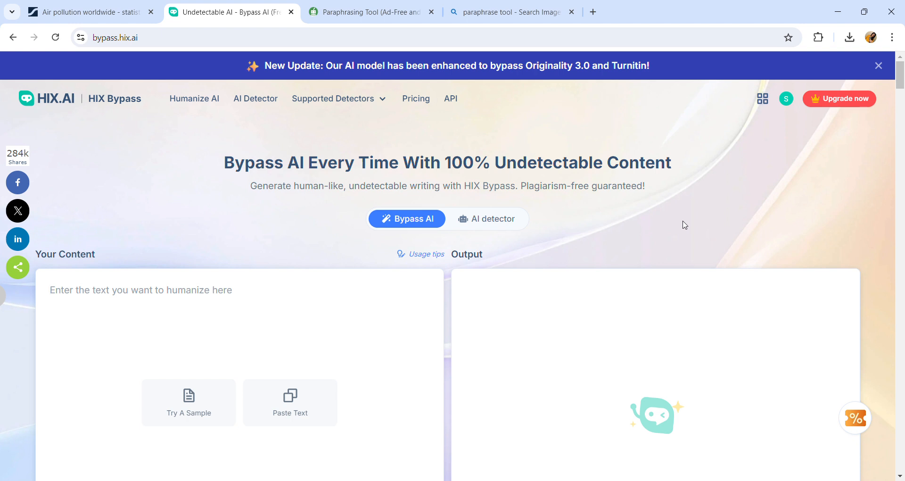
click(140, 290)
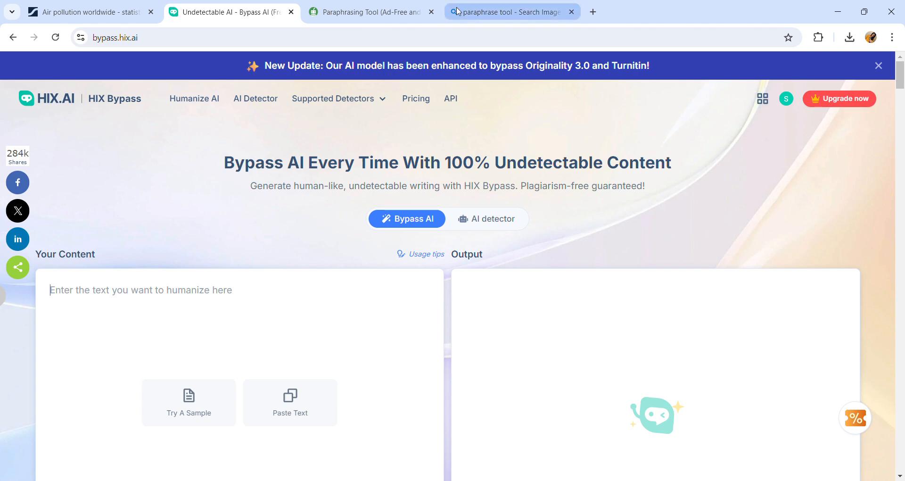
click(86, 12)
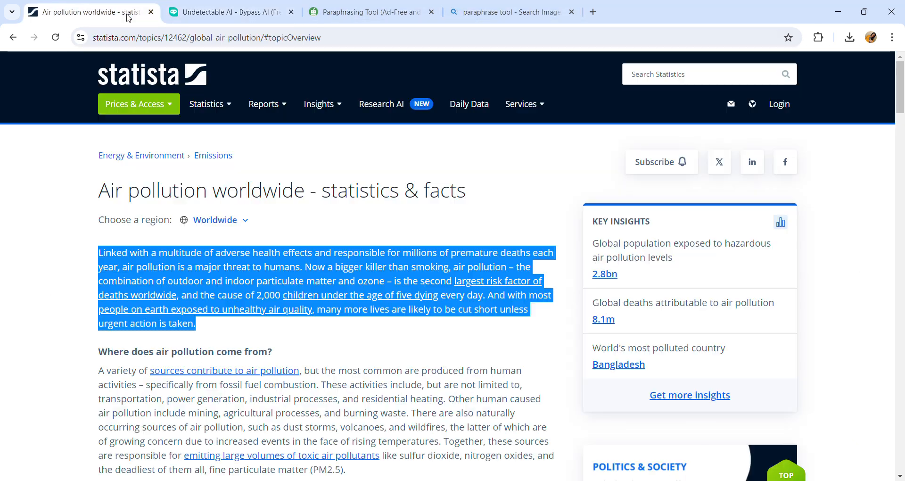
- Highlight the opening paragraph under 'Air pollution worldwide - statistics & facts'
click(362, 233)
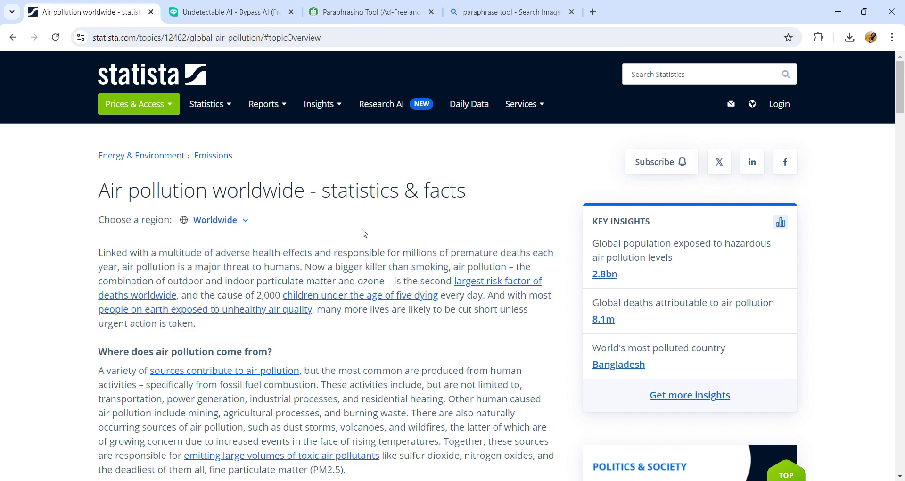
mouse_move(317, 360)
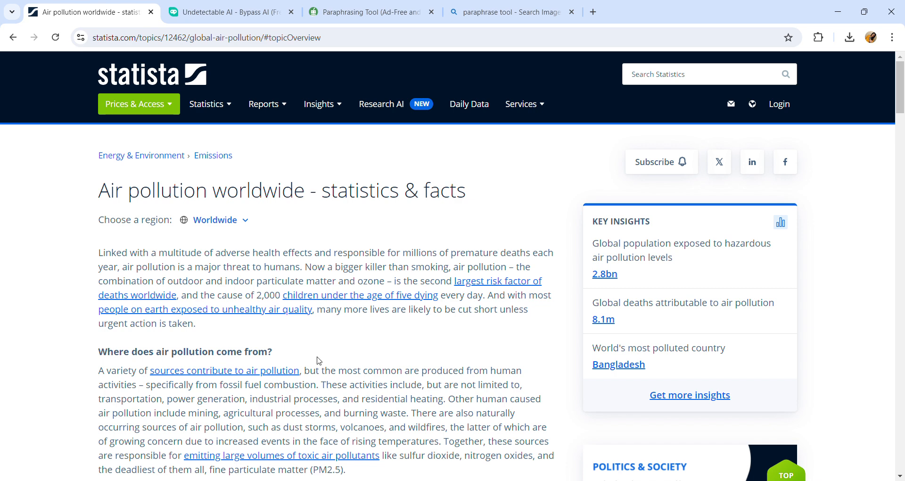
mouse_move(197, 332)
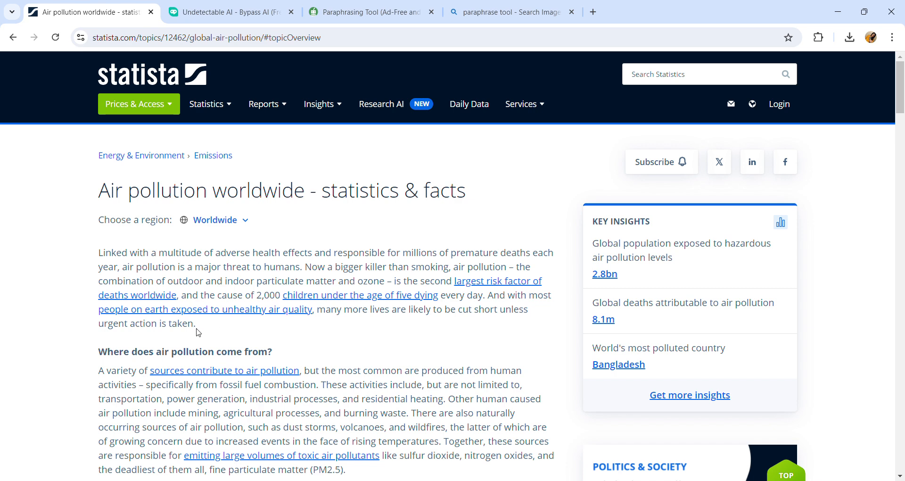
drag(110, 253, 194, 324)
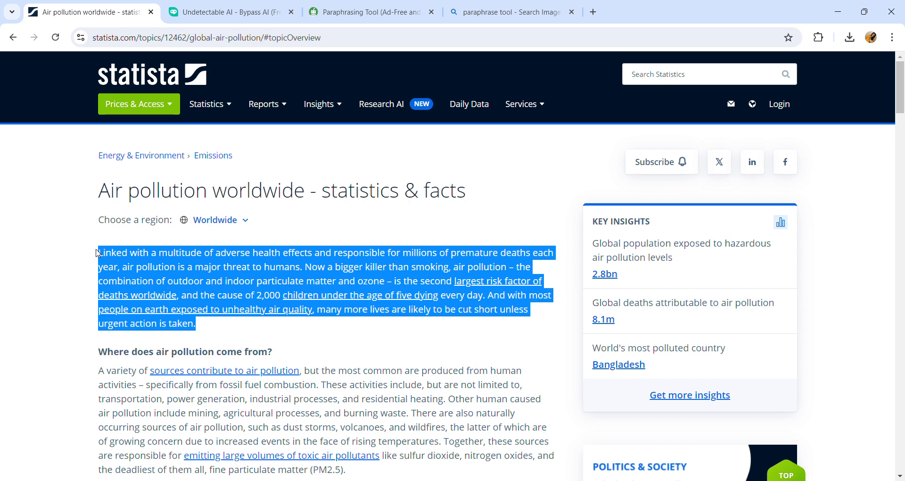
mouse_move(241, 144)
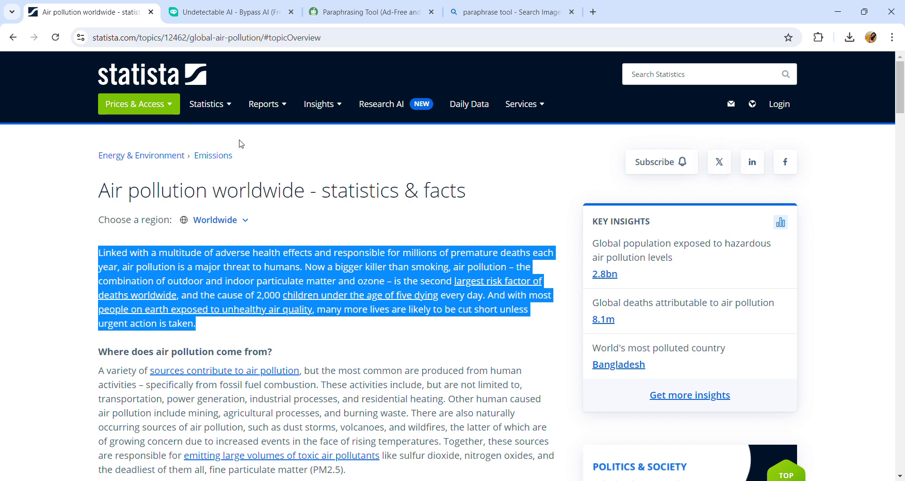
- Paste the Statista paragraph into HIX Bypass and humanize it into a 96-word, 85%-human rewrite
click(228, 11)
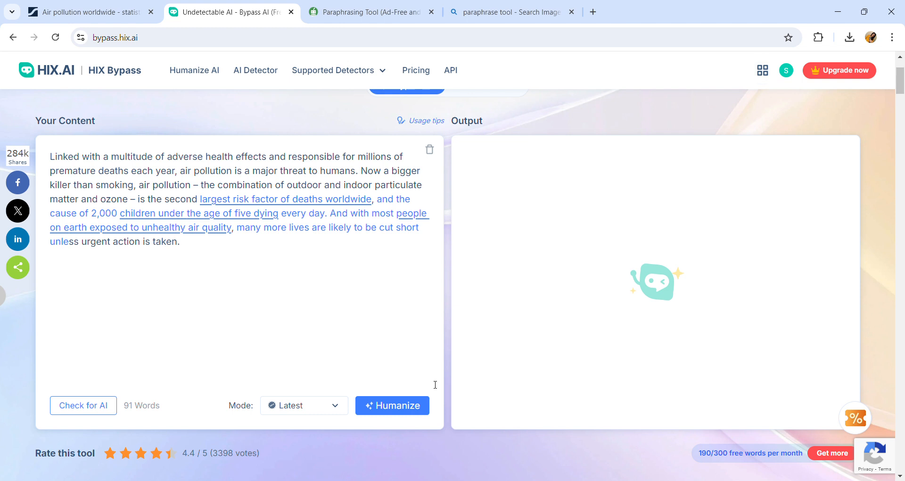
click(392, 405)
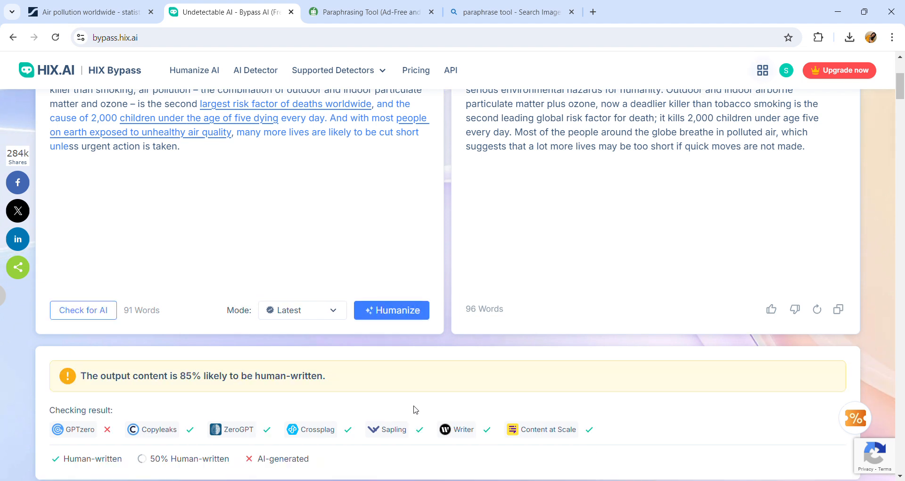
- Highlight the full 96-word humanized rewrite in the HIX Bypass Output panel
scroll(down, 3)
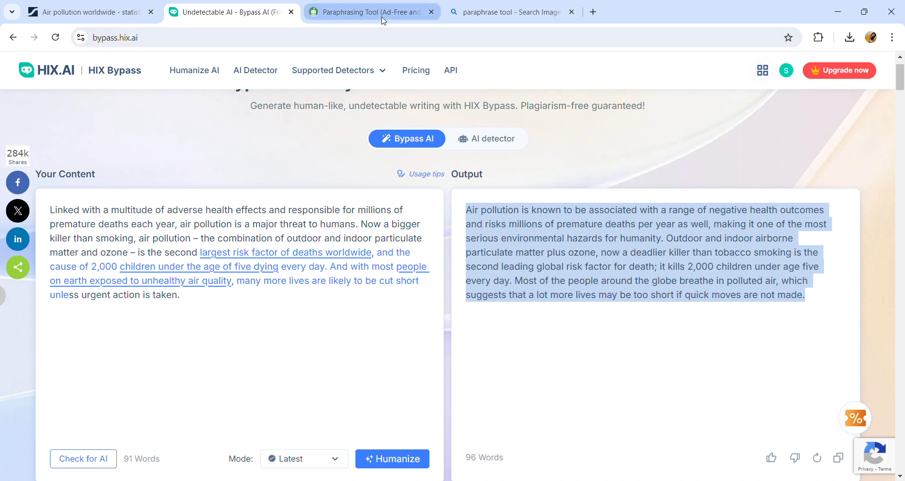
- Paste the humanized paragraph into QuillBot's Paraphrasing Tool input in Standard mode
click(370, 12)
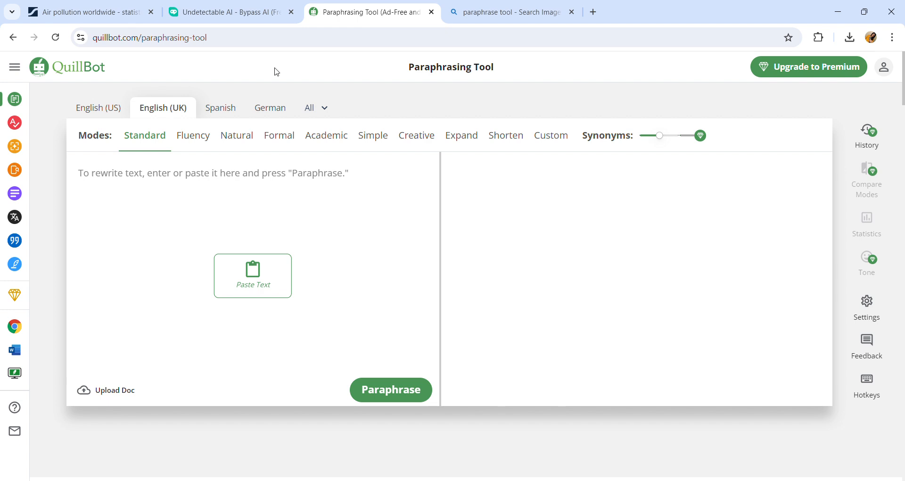
mouse_move(262, 146)
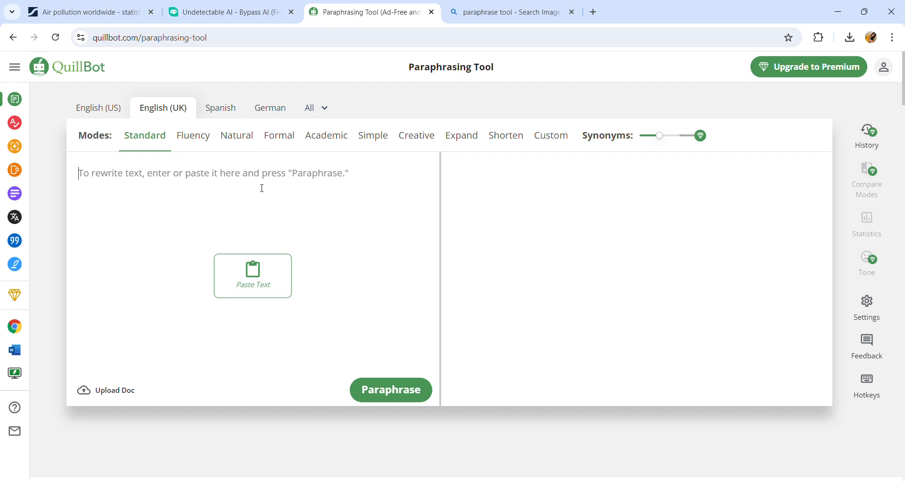
click(253, 275)
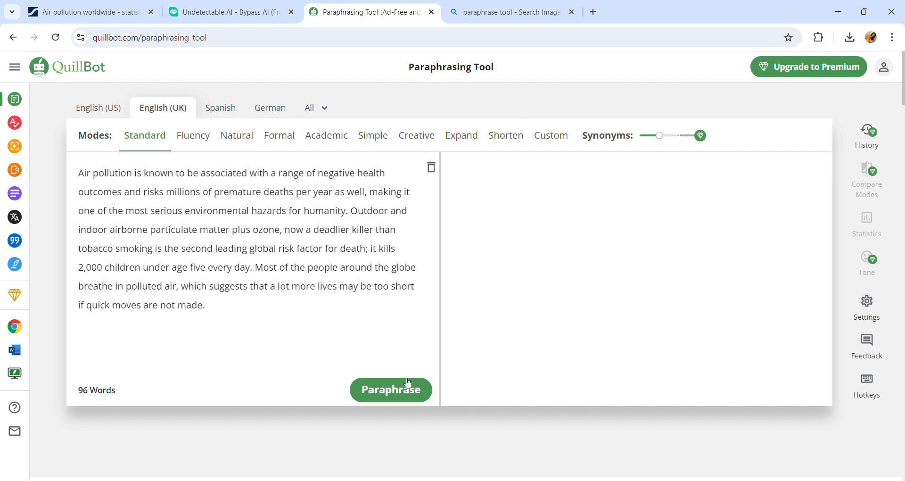
mouse_move(390, 382)
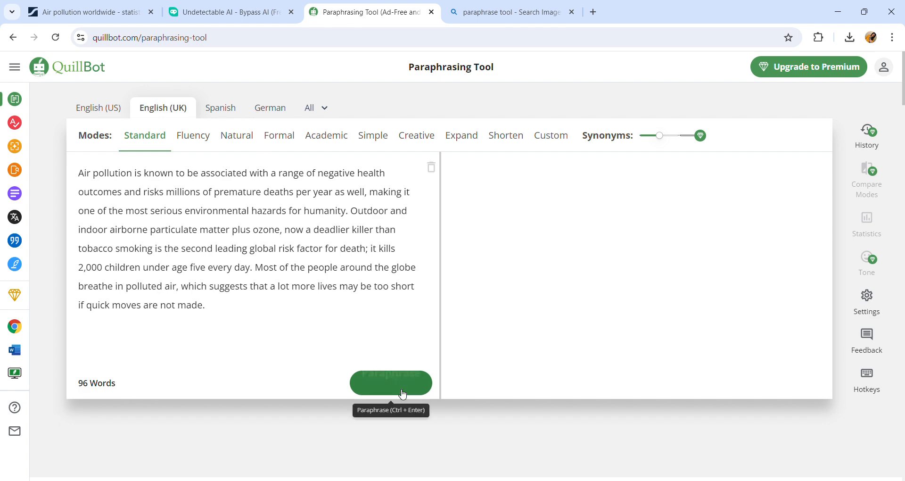
- Paraphrase the paragraph and rephrase it twice, ending on a 91-word Standard-mode version
click(391, 382)
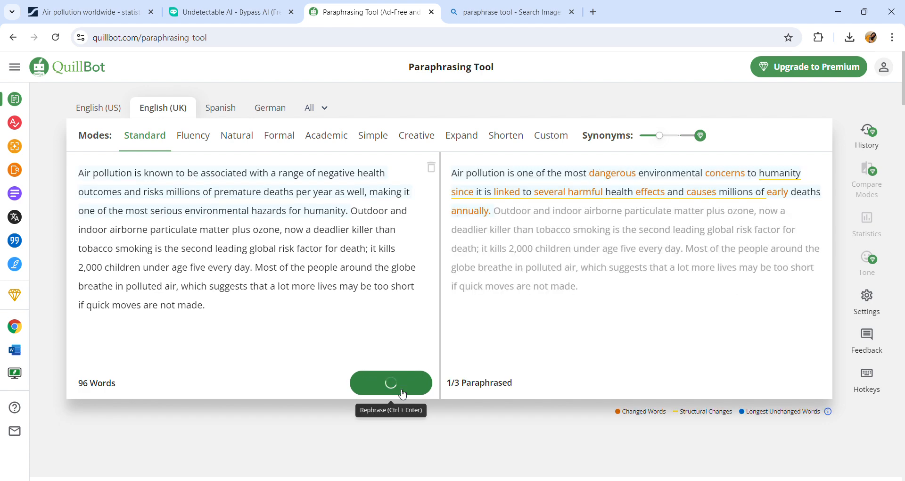
click(390, 383)
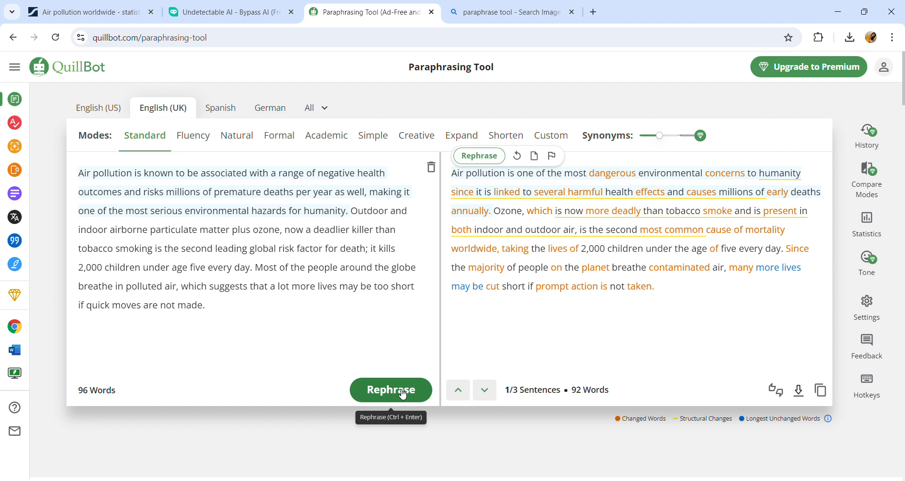
click(391, 389)
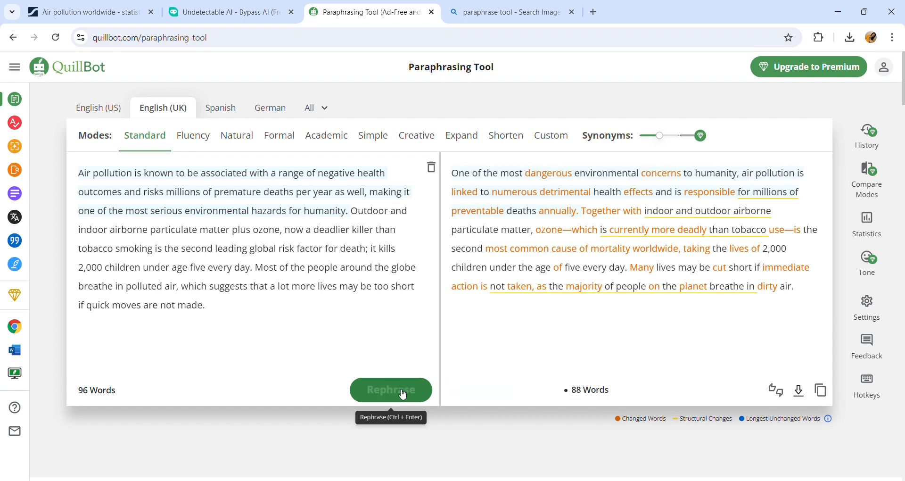
click(390, 390)
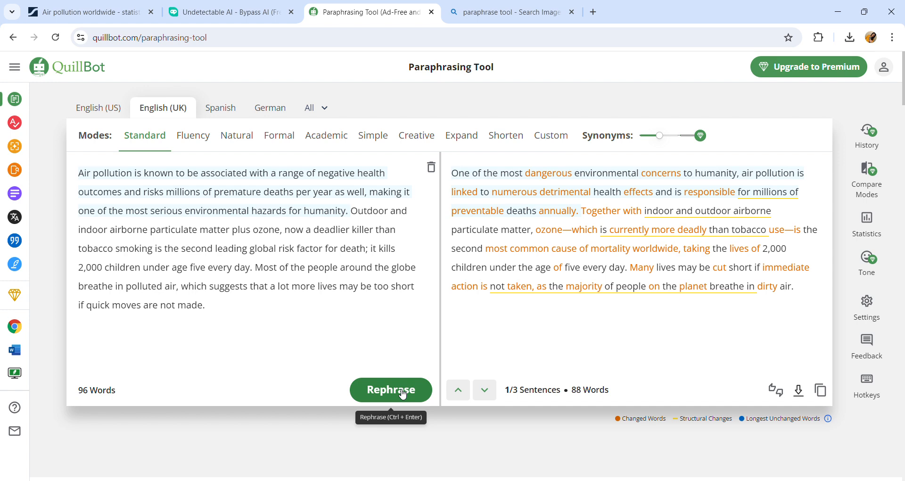
click(391, 389)
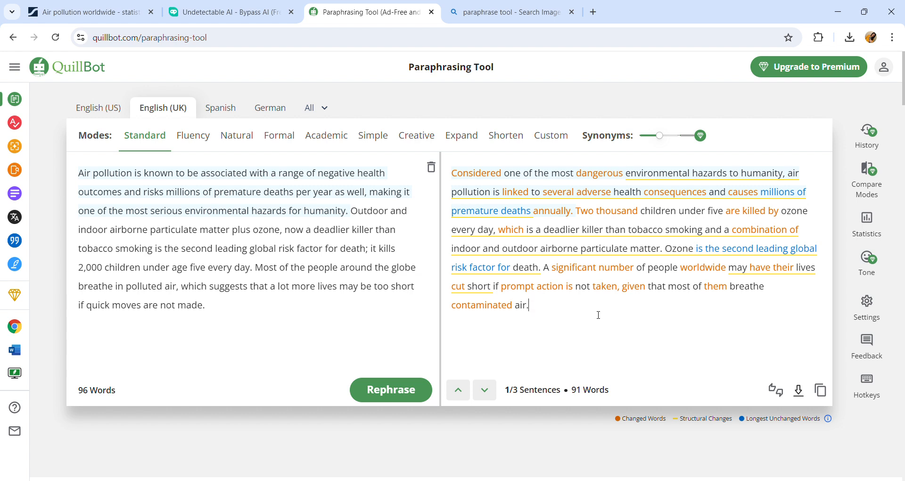
mouse_move(483, 389)
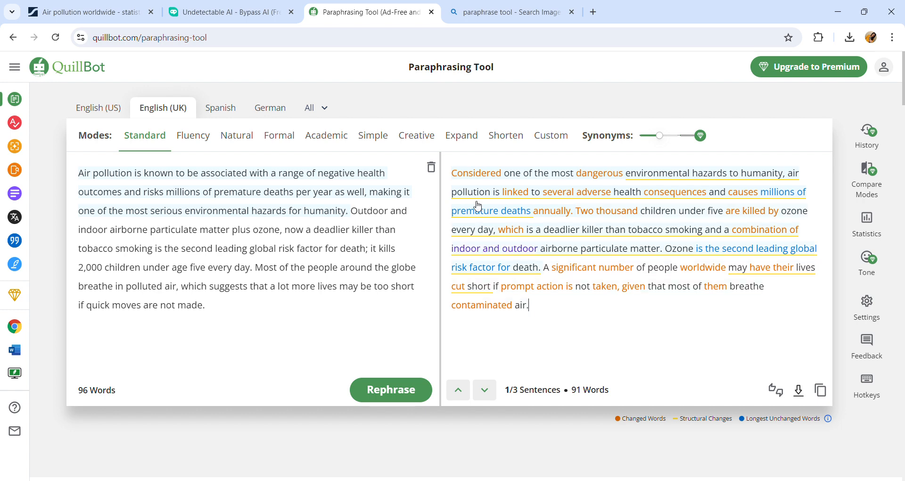
- Show chrome://history in a new tab with the QuillBot entry ticked, then return to the QuillBot result
click(510, 11)
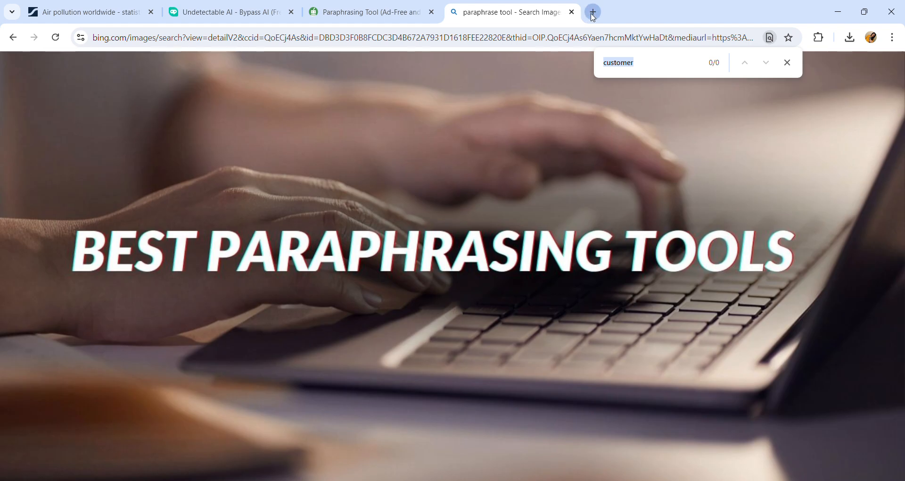
click(591, 12)
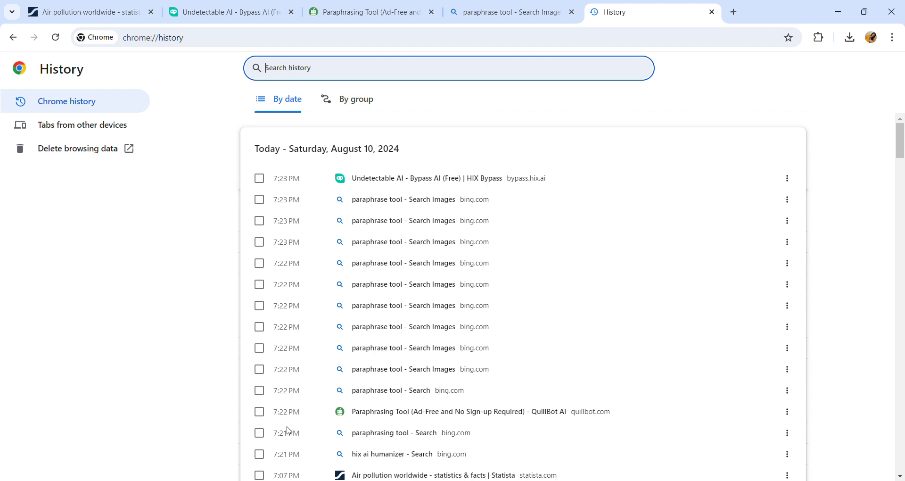
click(259, 411)
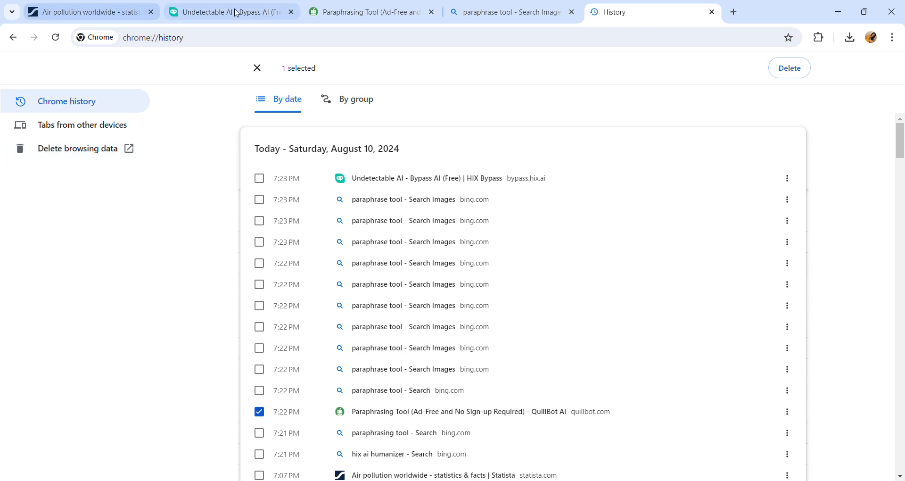
click(370, 11)
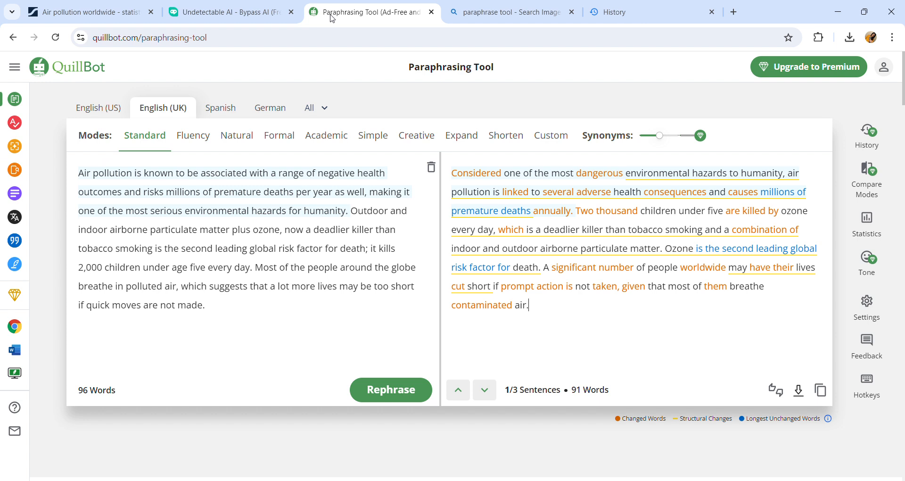